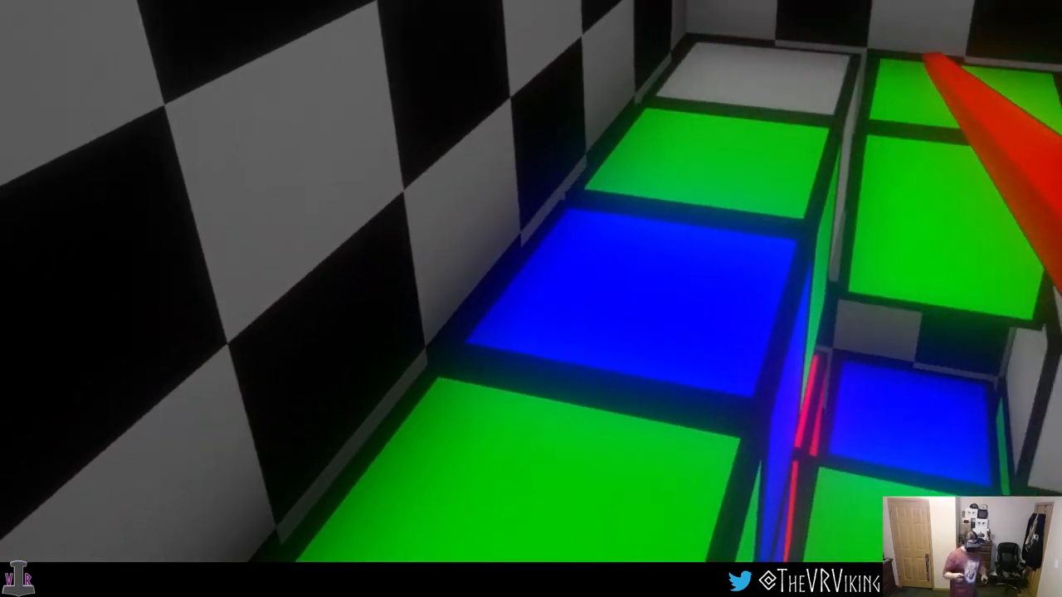
mouse_move(531, 299)
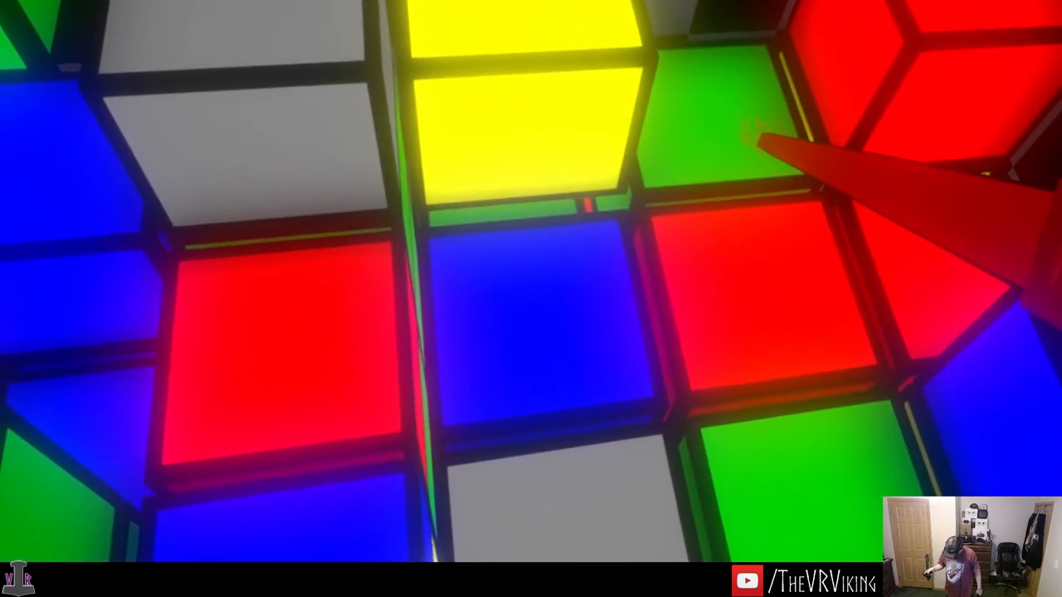
mouse_move(531, 299)
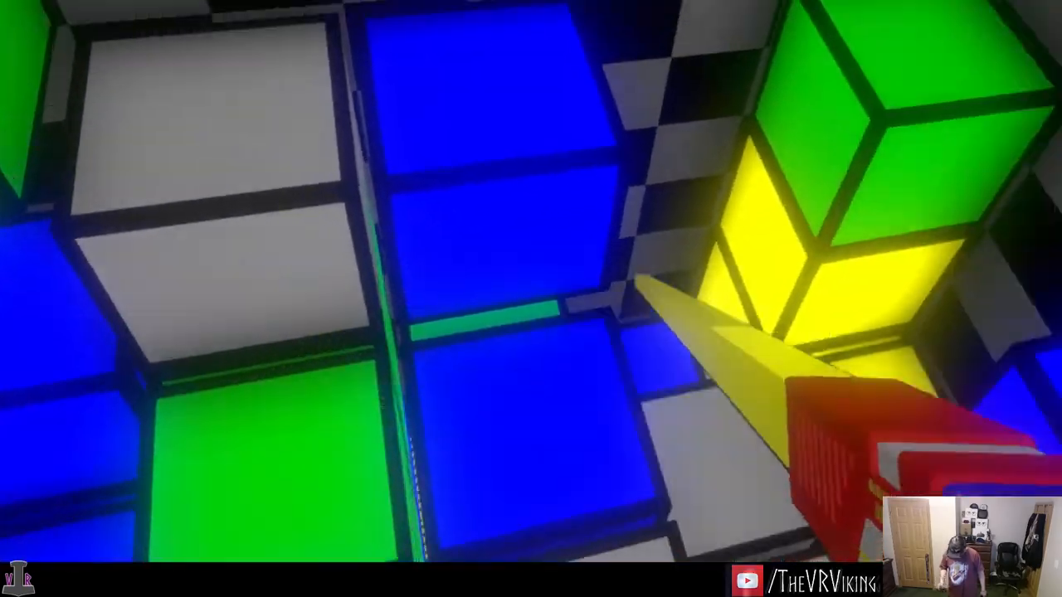
mouse_move(531, 298)
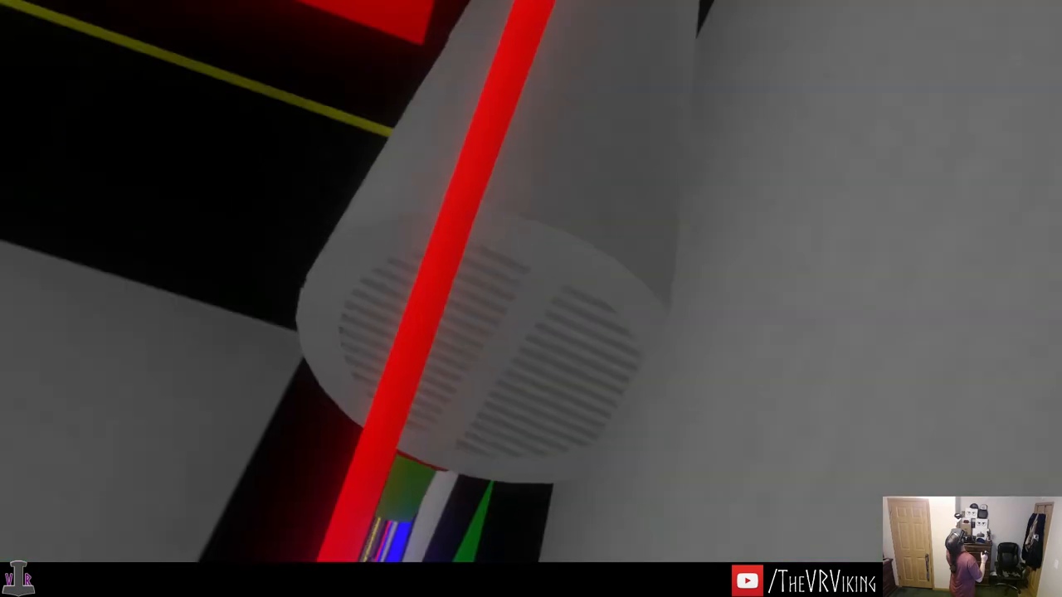
mouse_move(531, 299)
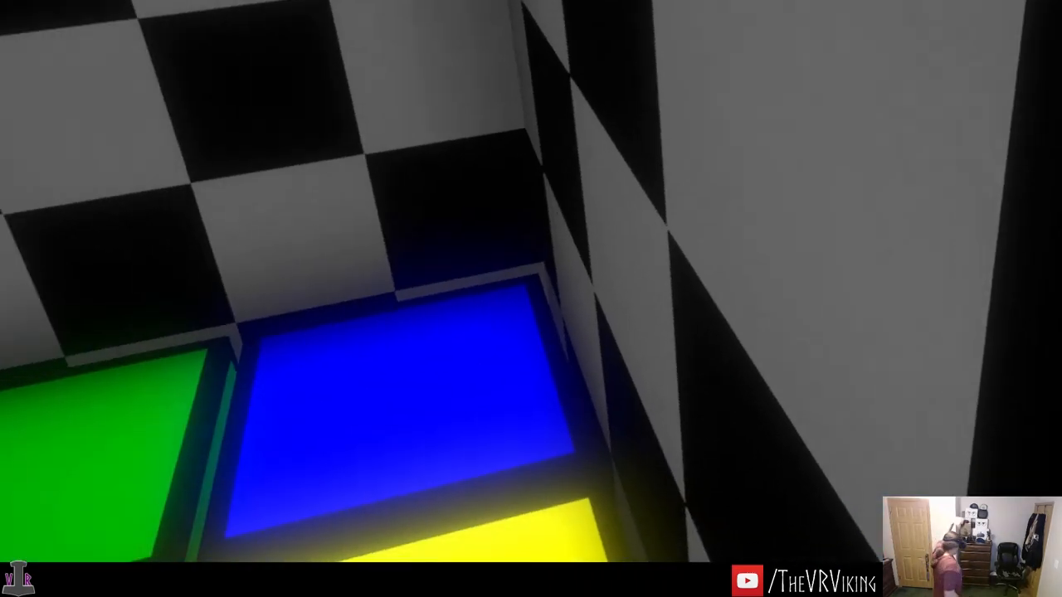
mouse_move(531, 299)
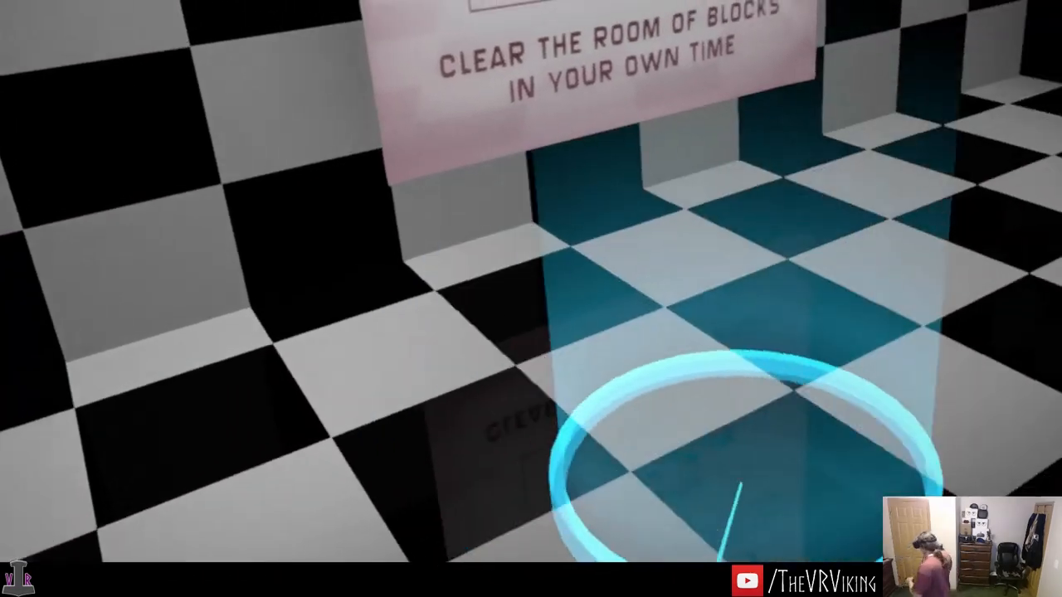
mouse_move(531, 299)
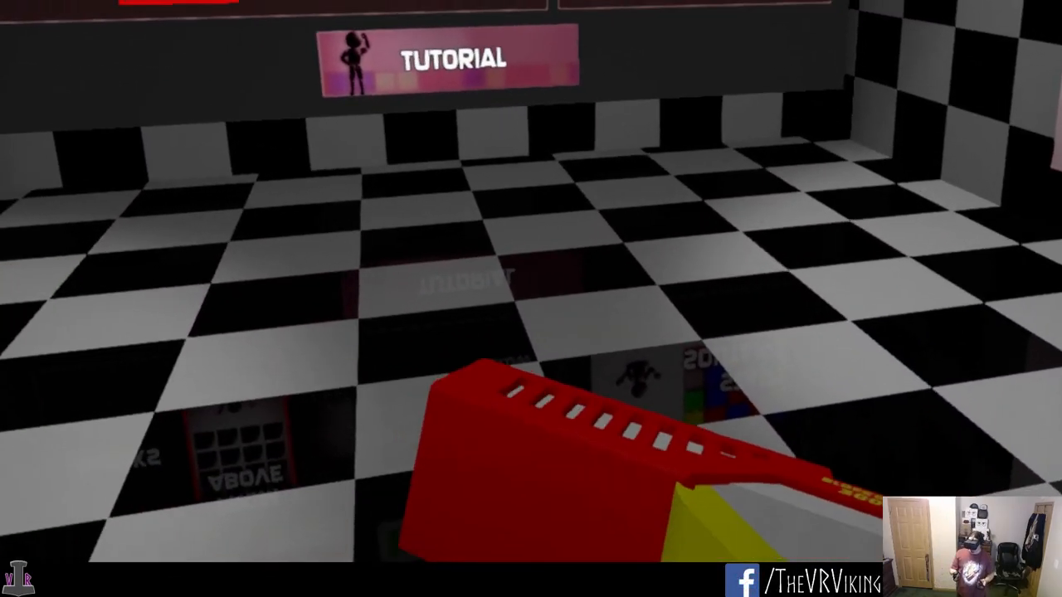
mouse_move(531, 298)
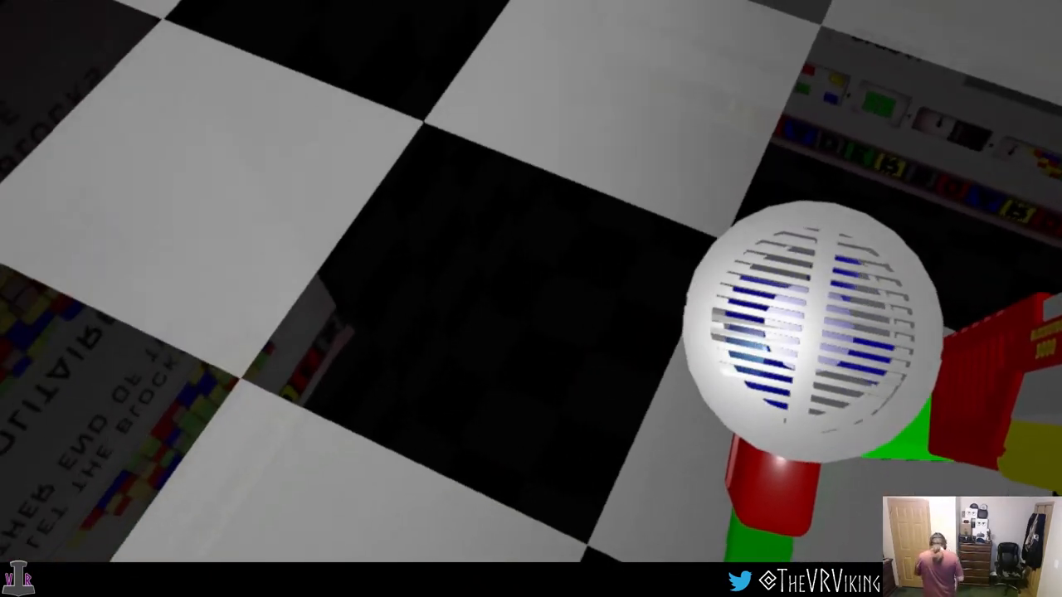
mouse_move(531, 299)
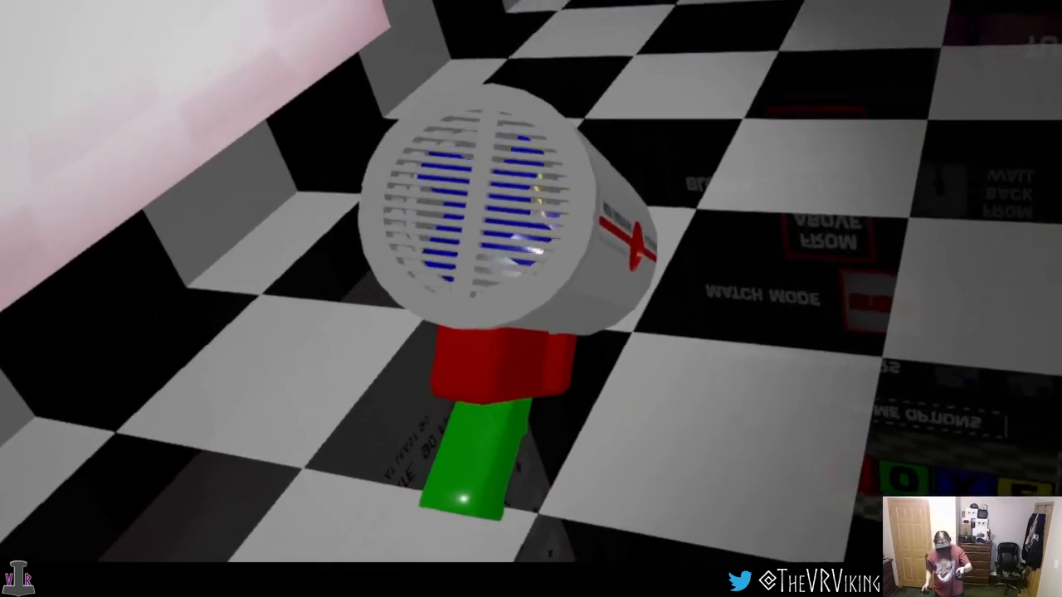
mouse_move(531, 299)
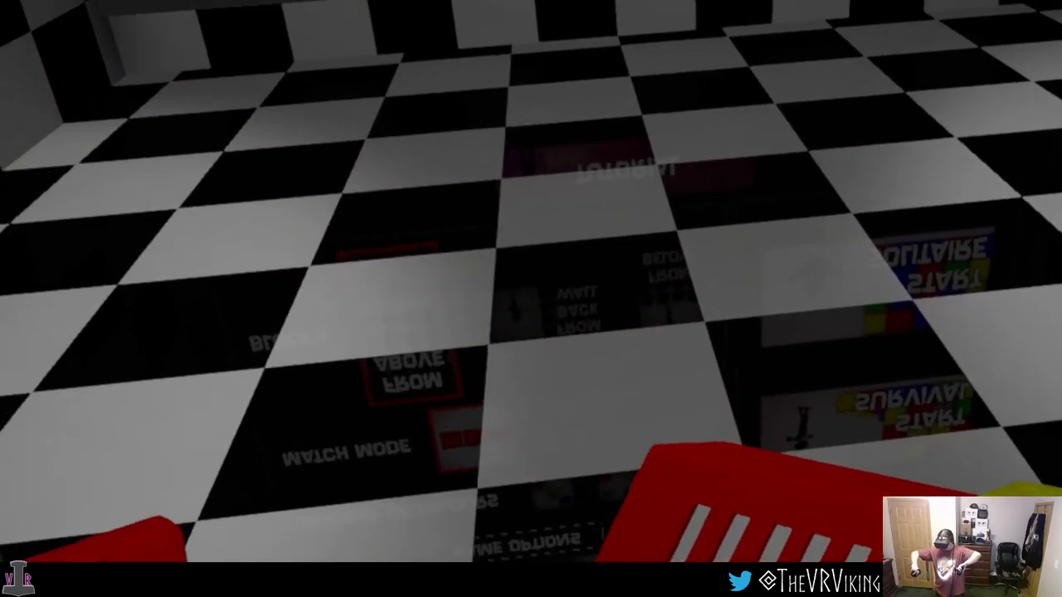